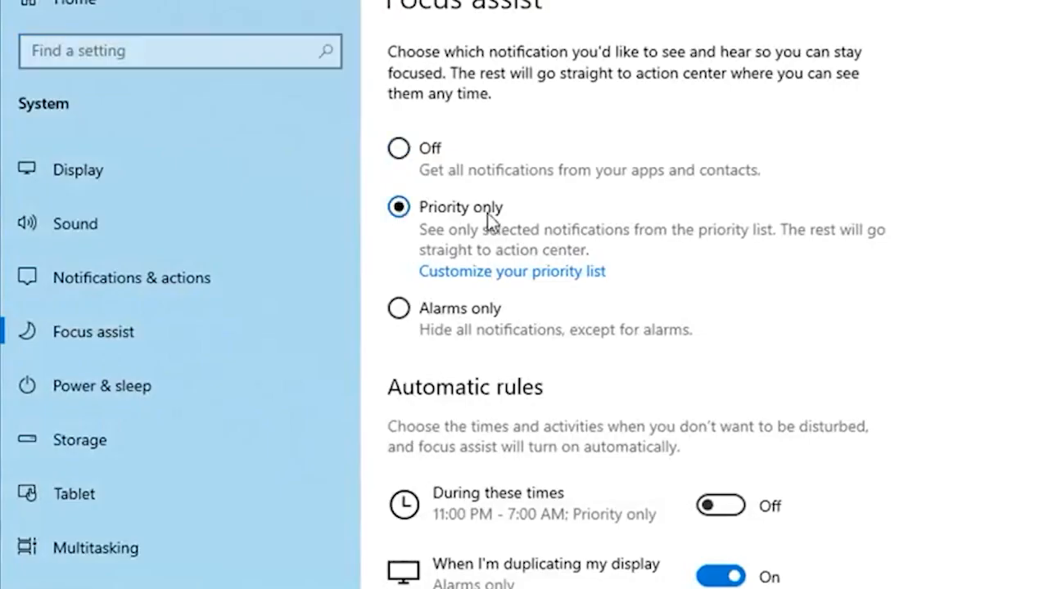
Show the Focus assist priority list with Snip & Sketch among the allowed apps.
click(511, 271)
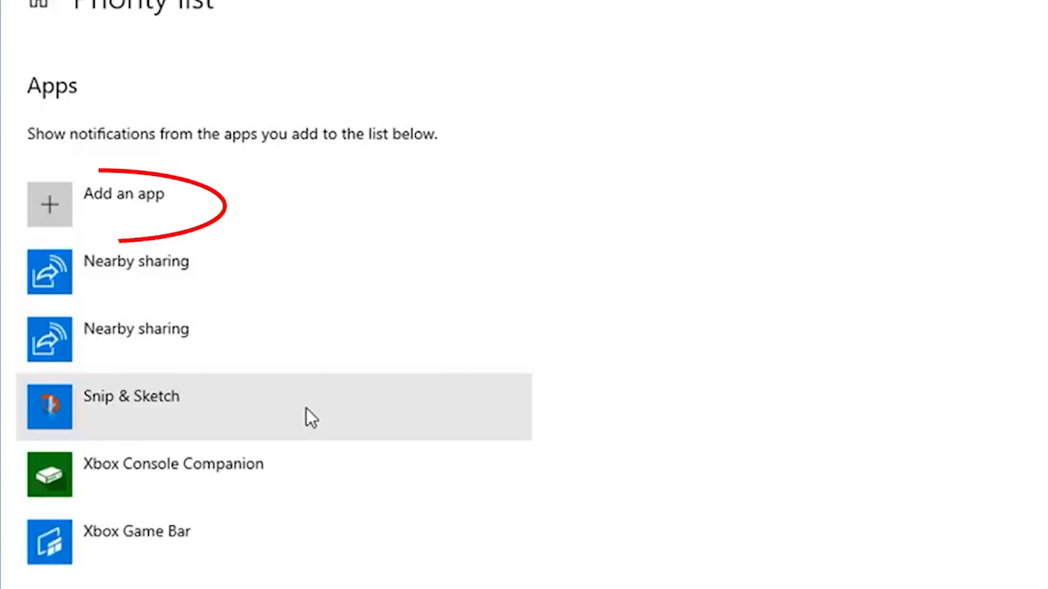